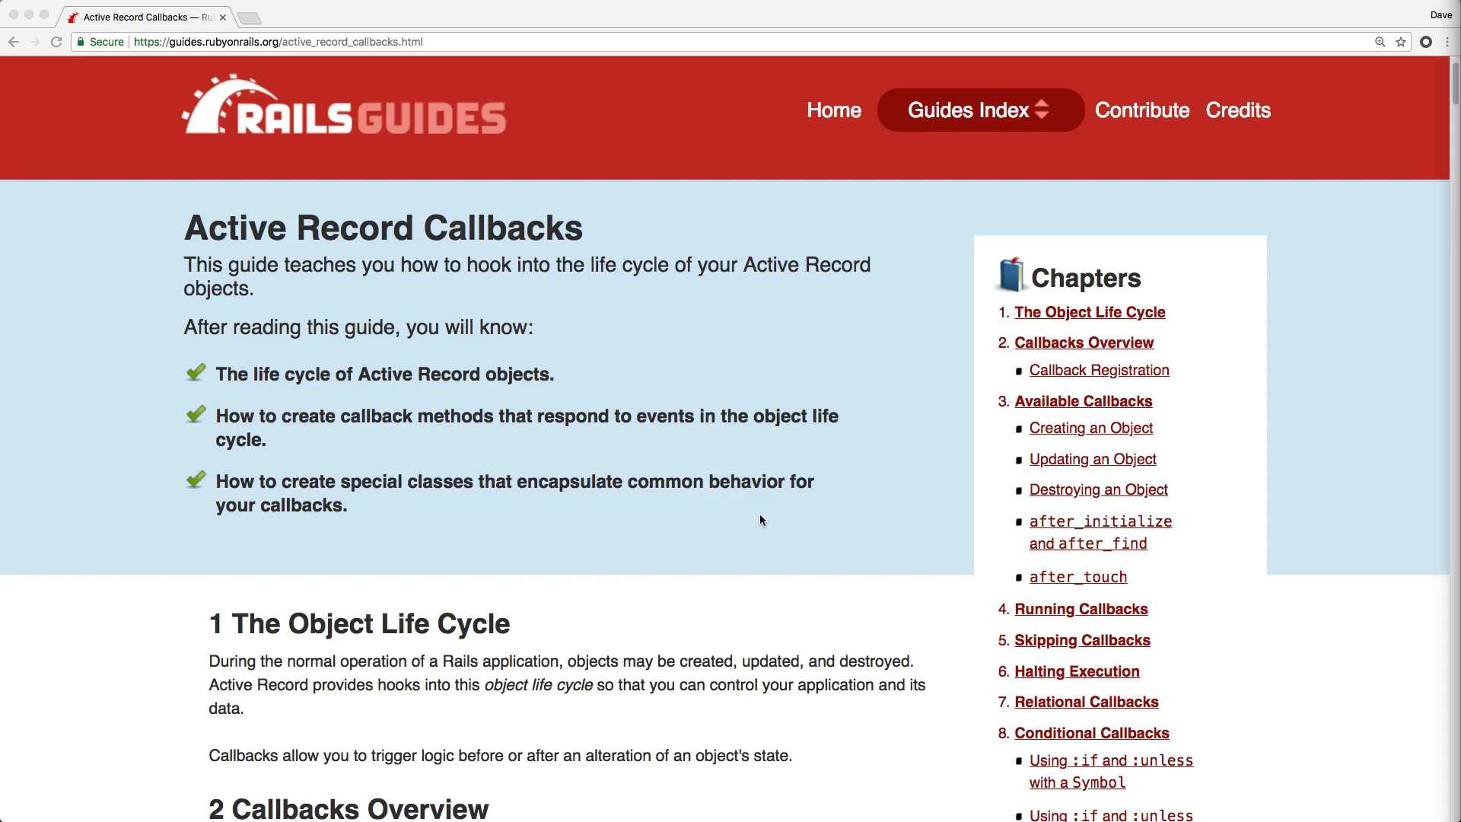
Step: Scroll to section 3, Available Callbacks, showing the creating, updating and destroying lists
scroll(down, 3)
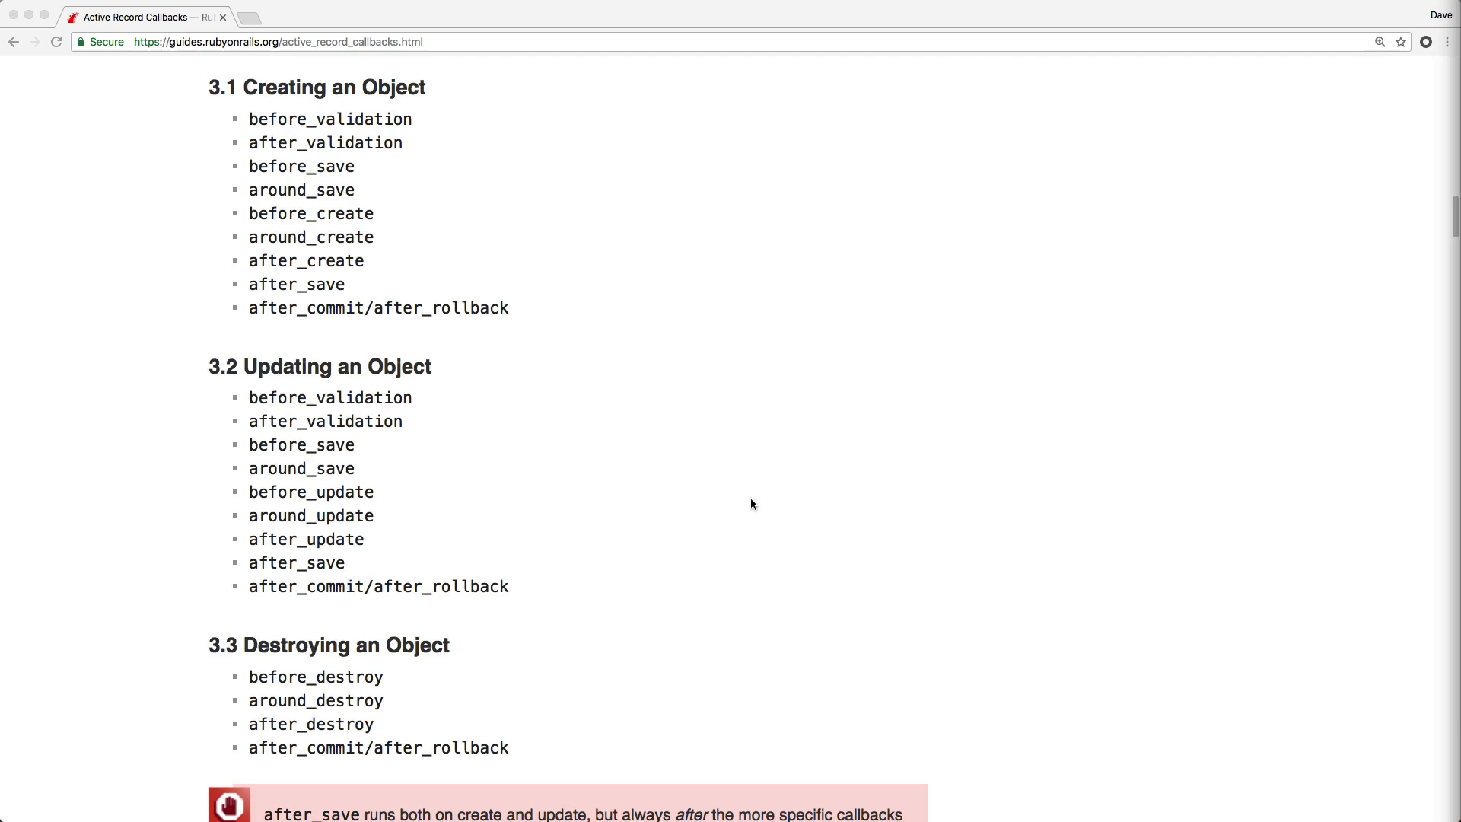
Step: Highlight before_update, then after_save, in the Updating an Object callback list
scroll(down, 3)
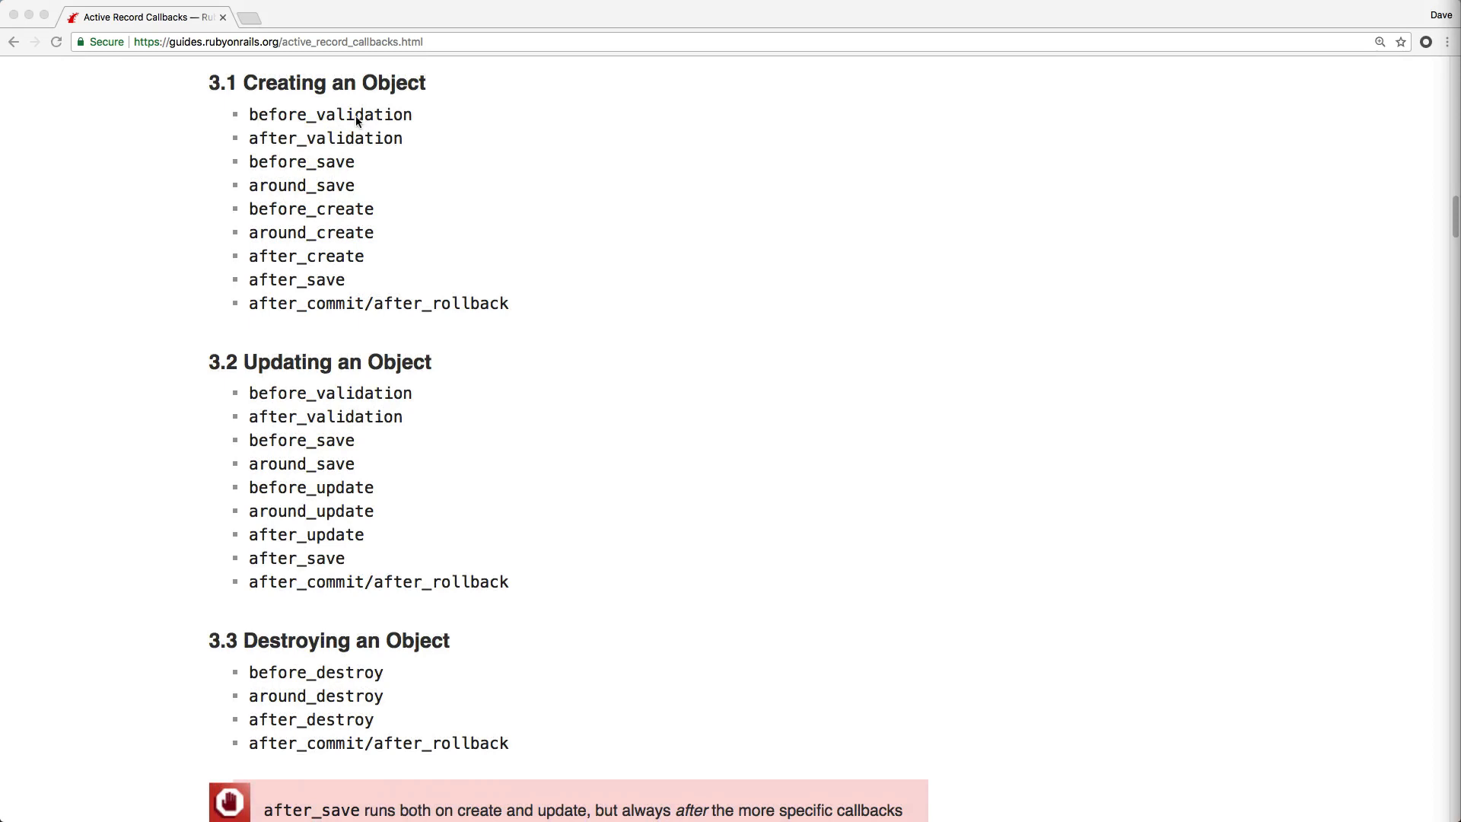
mouse_move(329, 173)
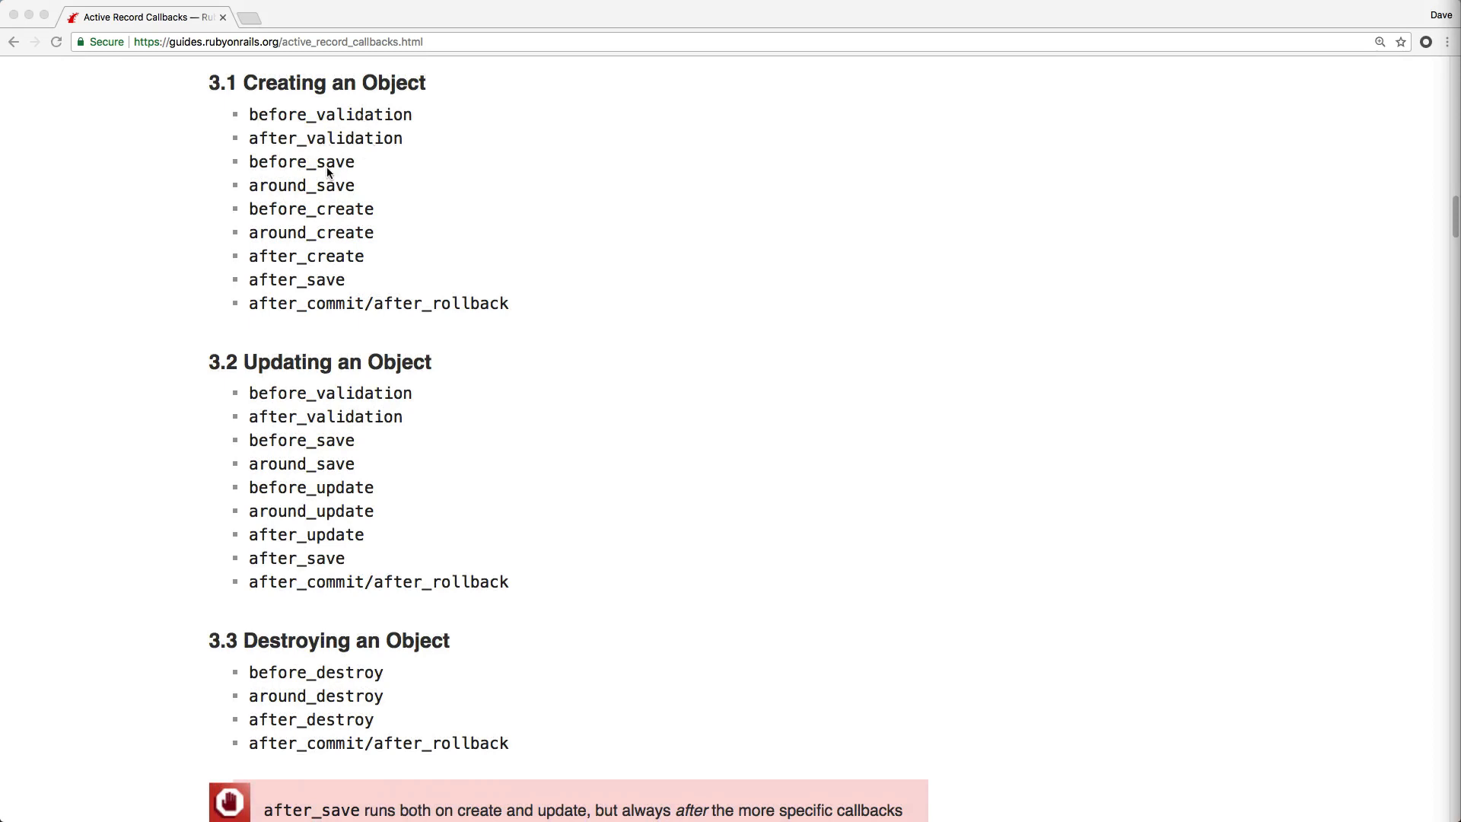
mouse_move(327, 214)
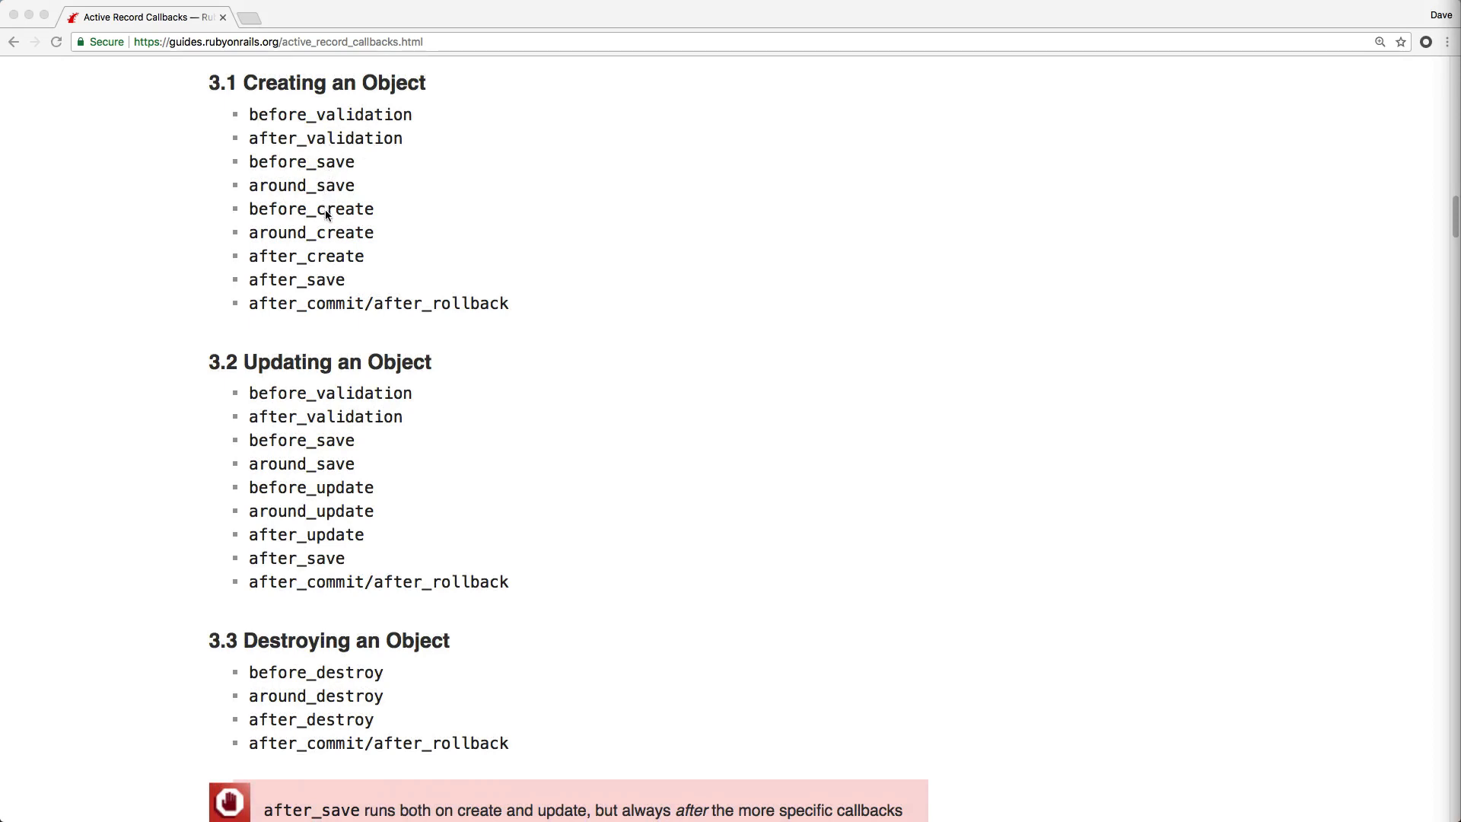
mouse_move(378, 285)
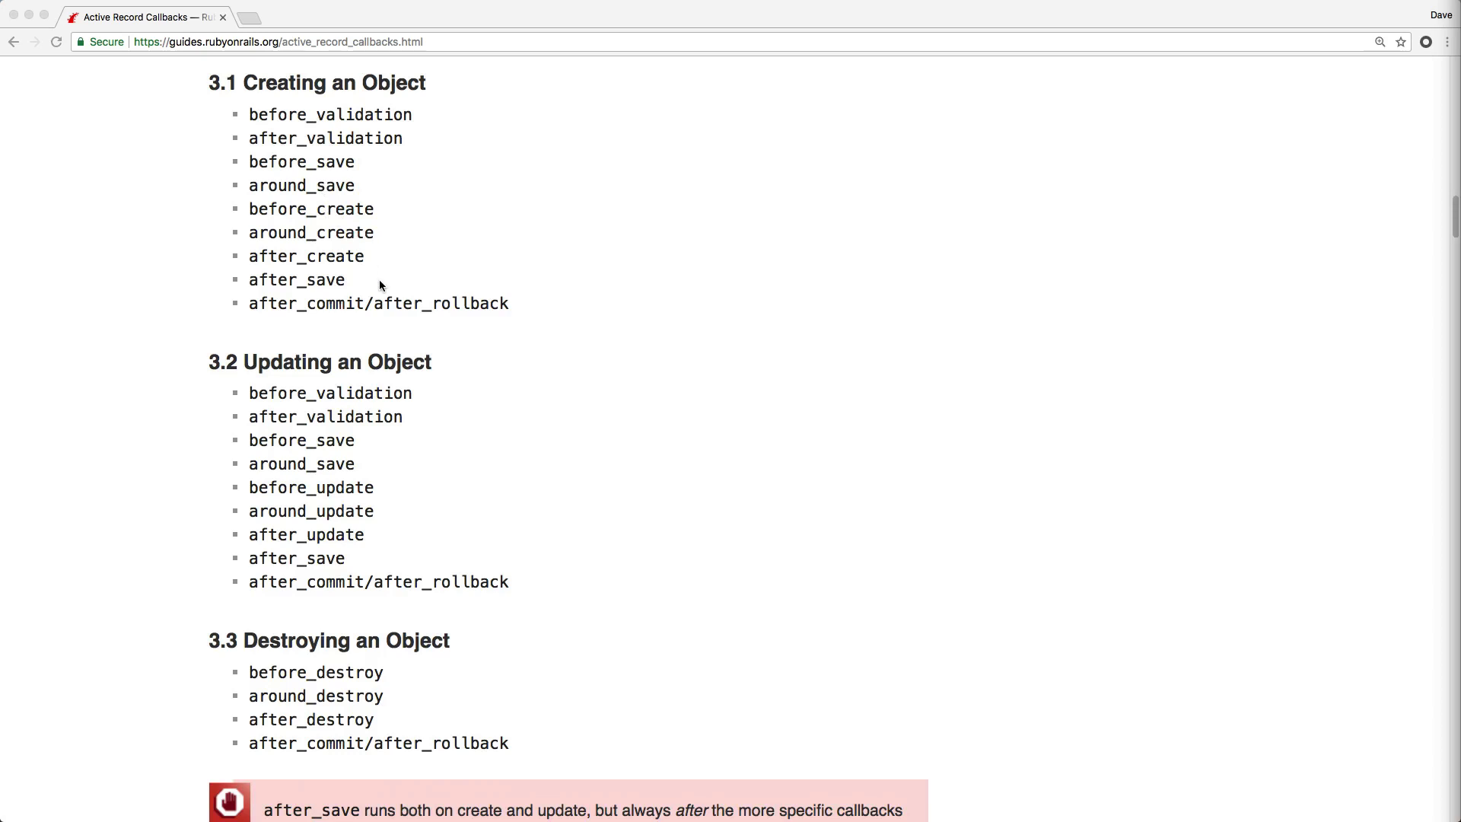
mouse_move(359, 367)
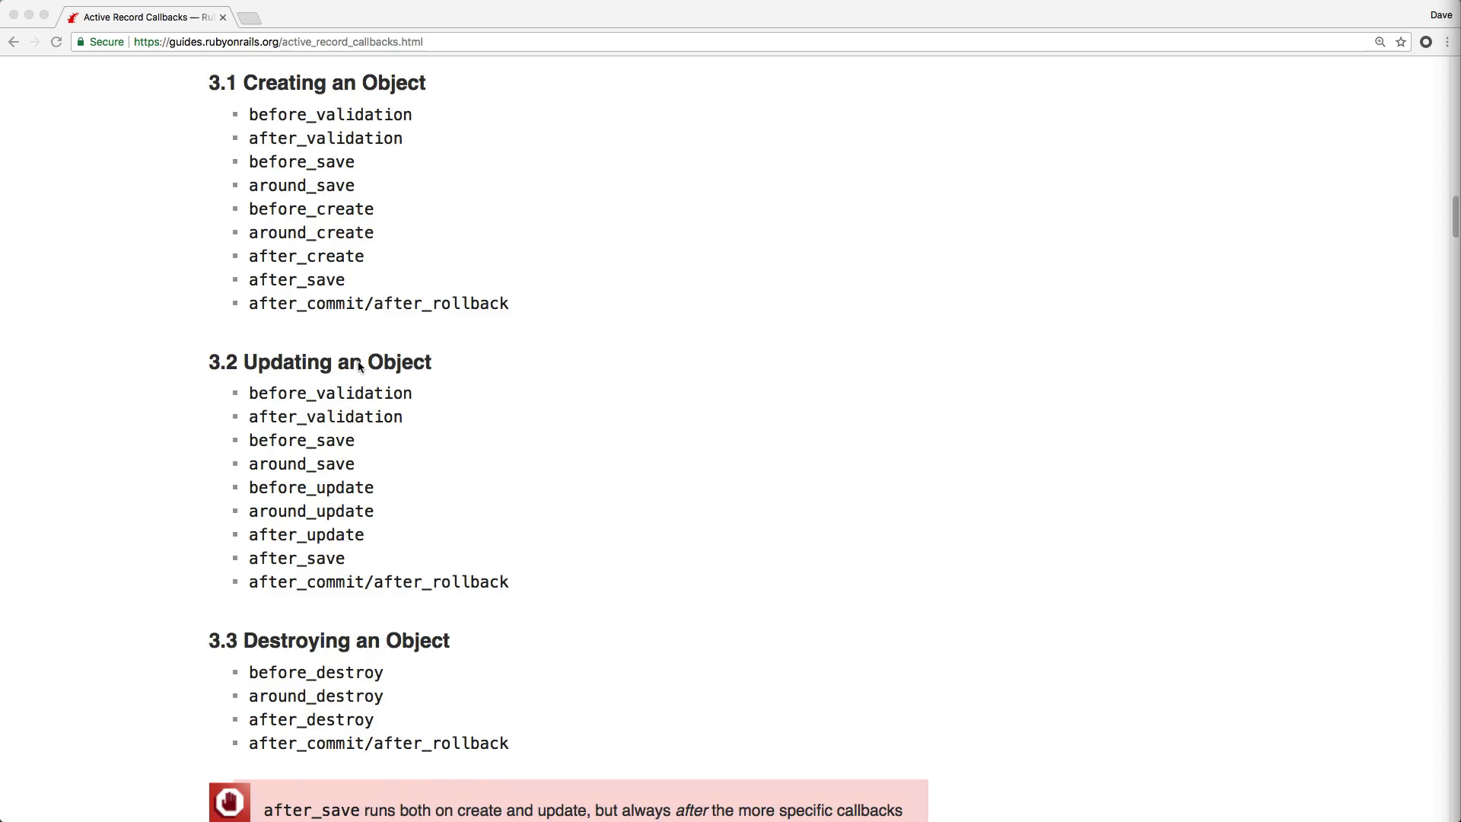
mouse_move(263, 363)
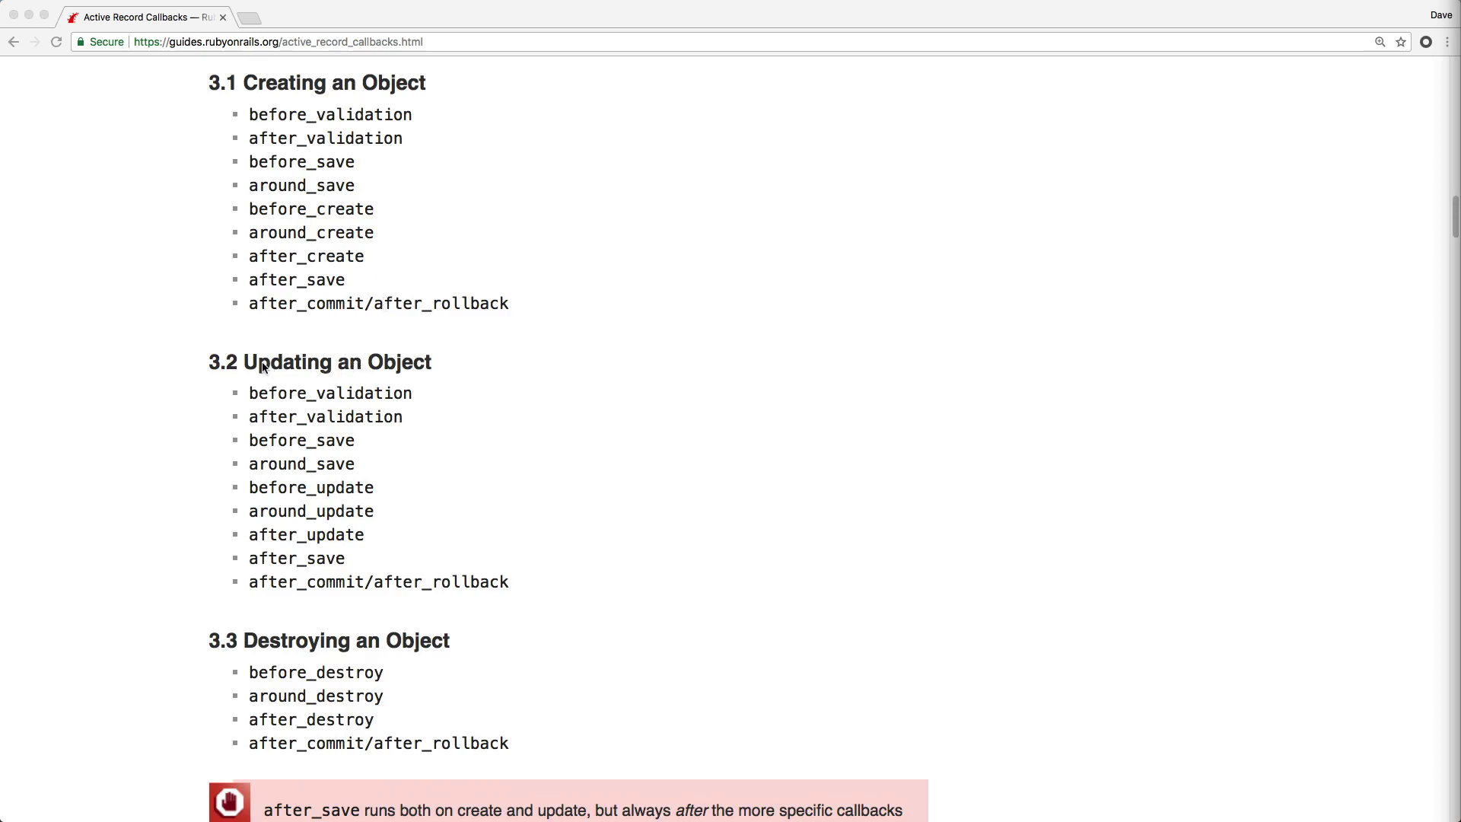
double_click(310, 487)
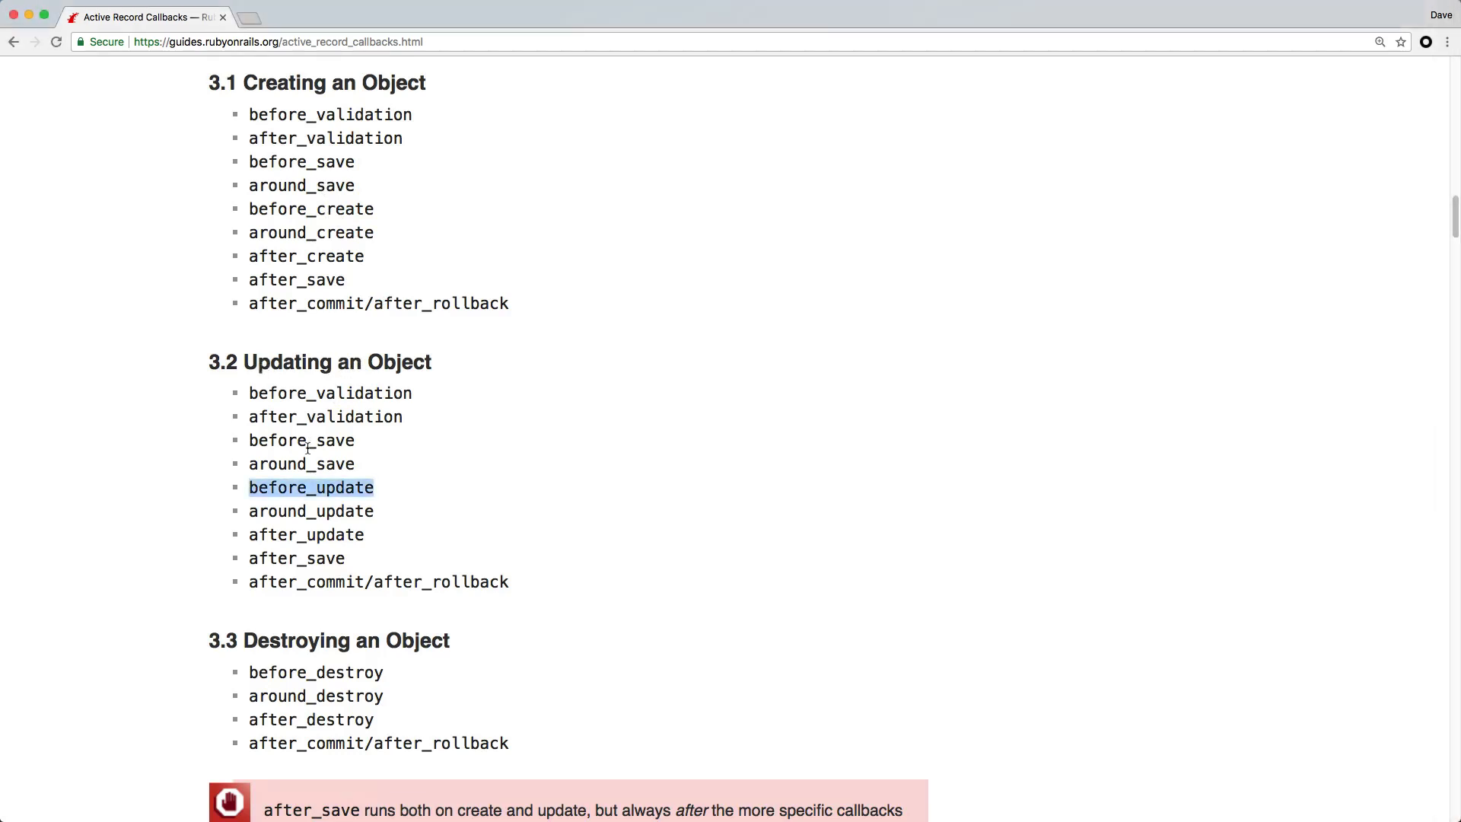
click(296, 558)
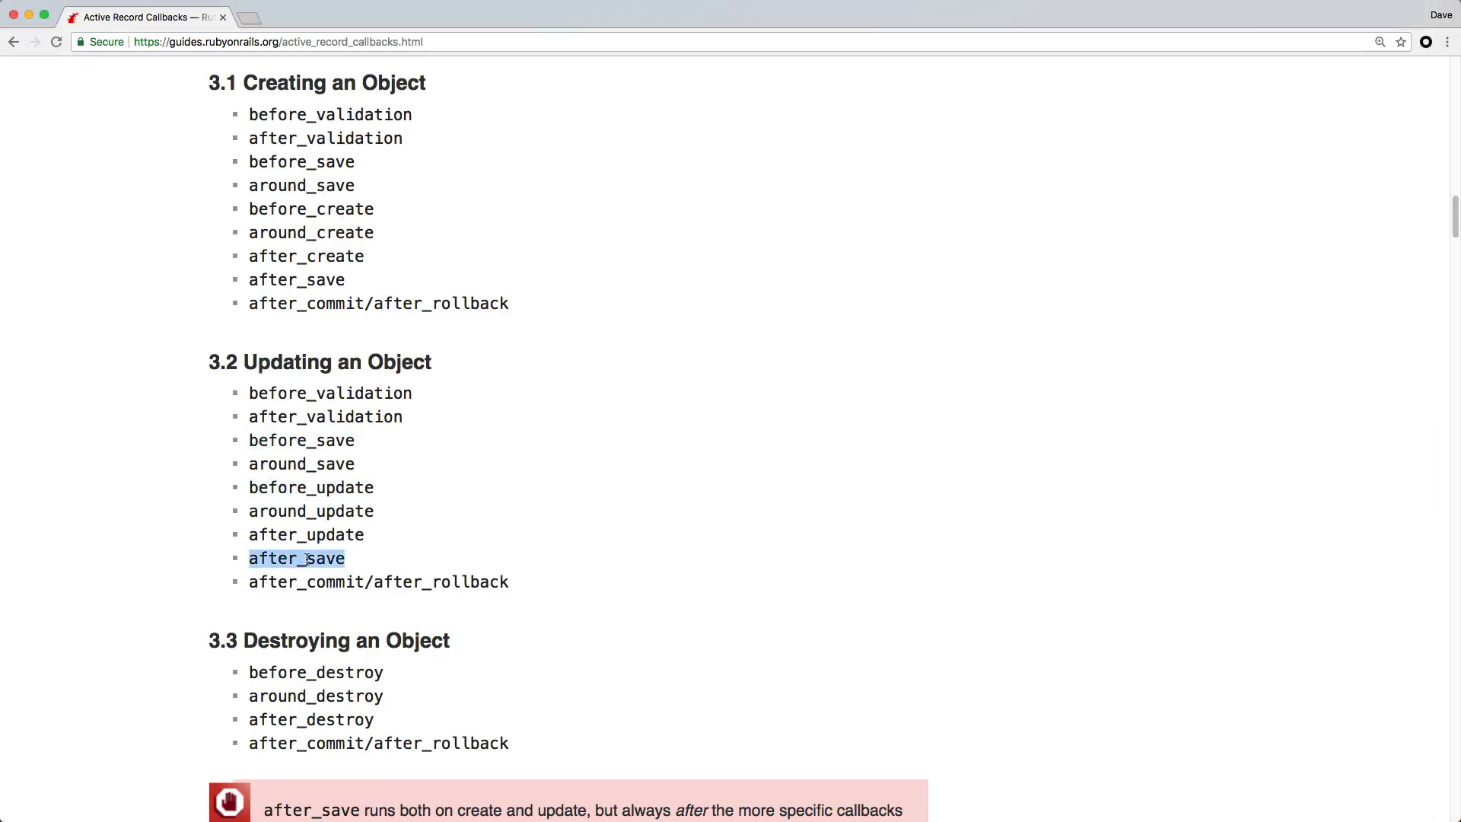